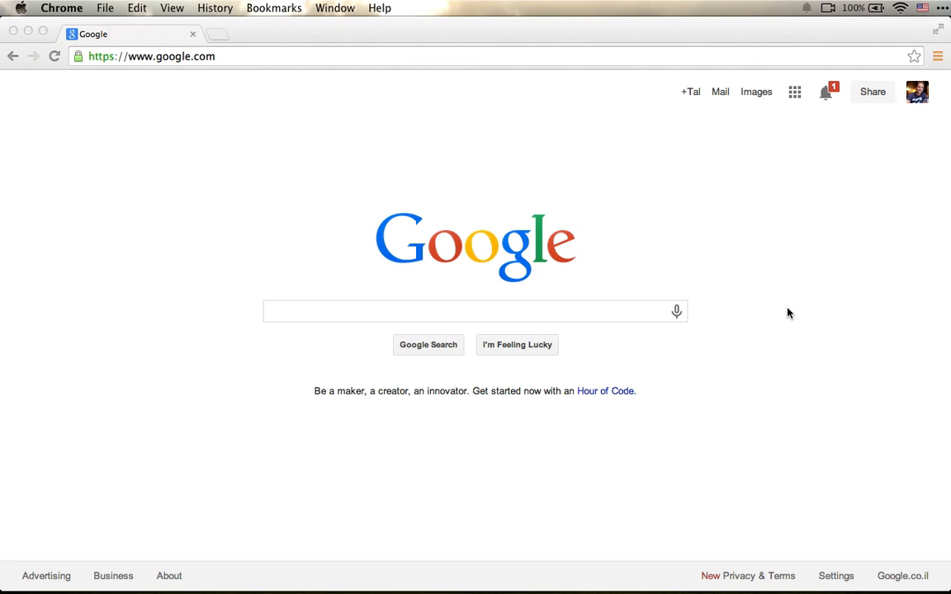
mouse_move(740, 341)
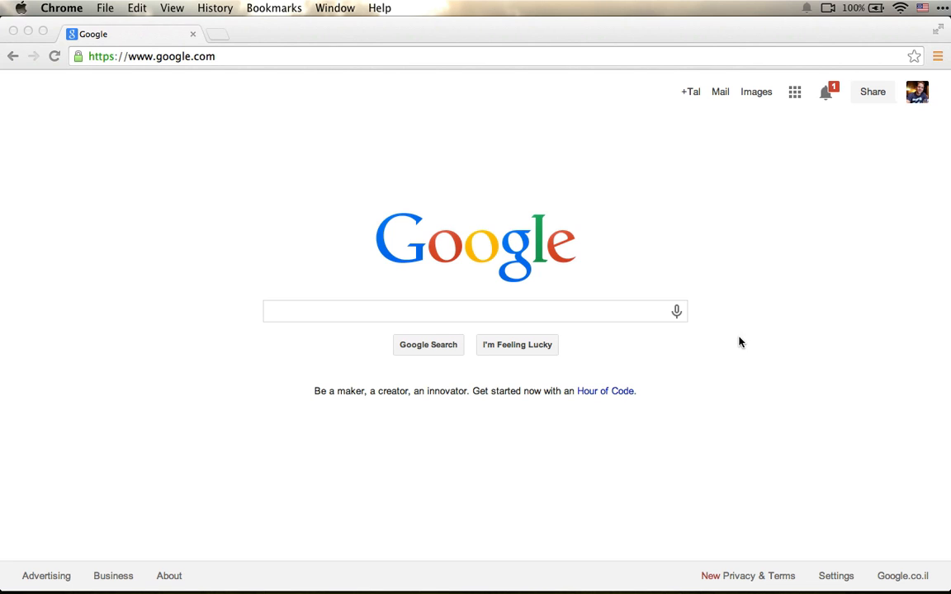
mouse_move(664, 320)
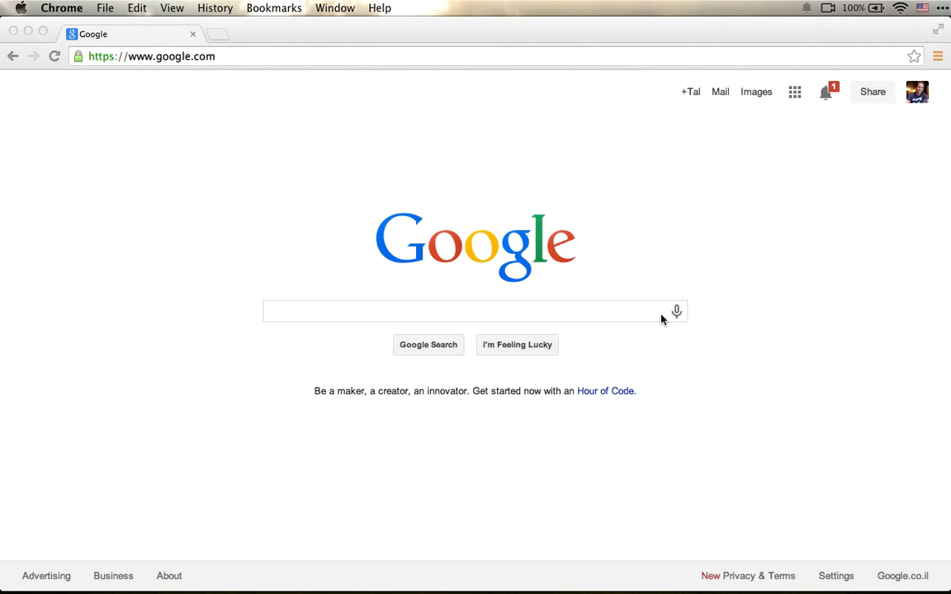
mouse_move(663, 309)
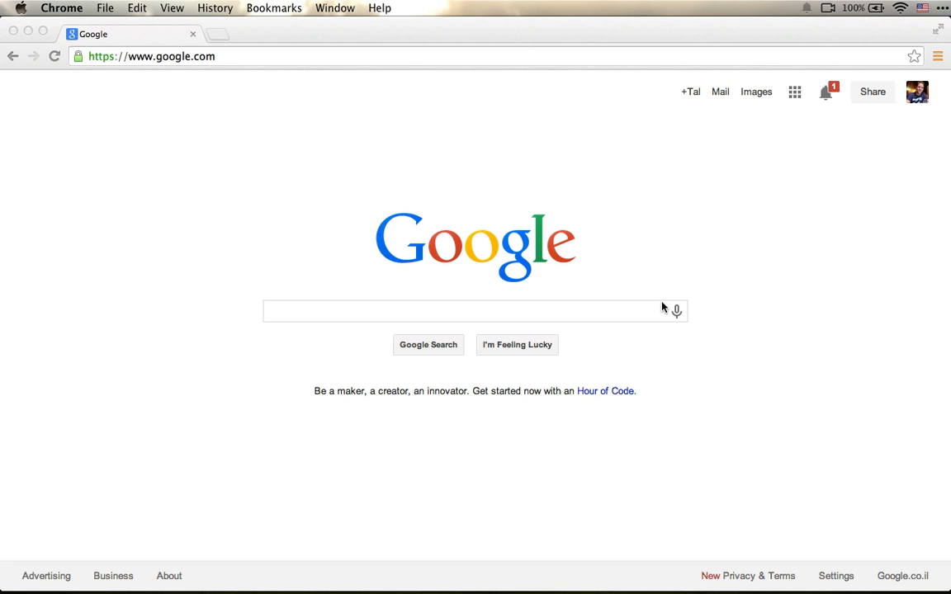
Load the Speech ToDo App at talater.com/chromegate/todo.html, which requests microphone access
click(475, 311)
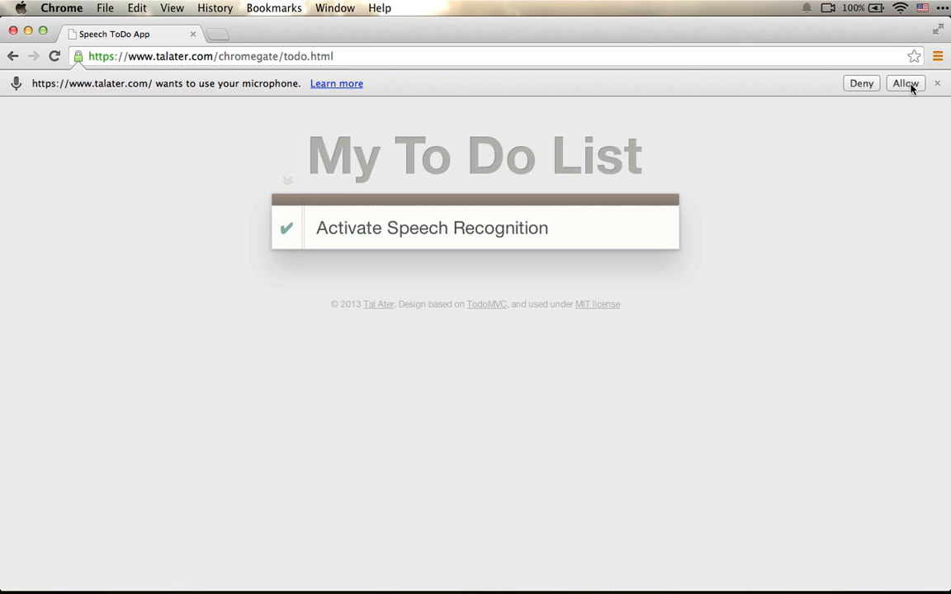
Allow microphone use so 'shop for groceries' and 'I prepare demo video' are added by voice
click(905, 82)
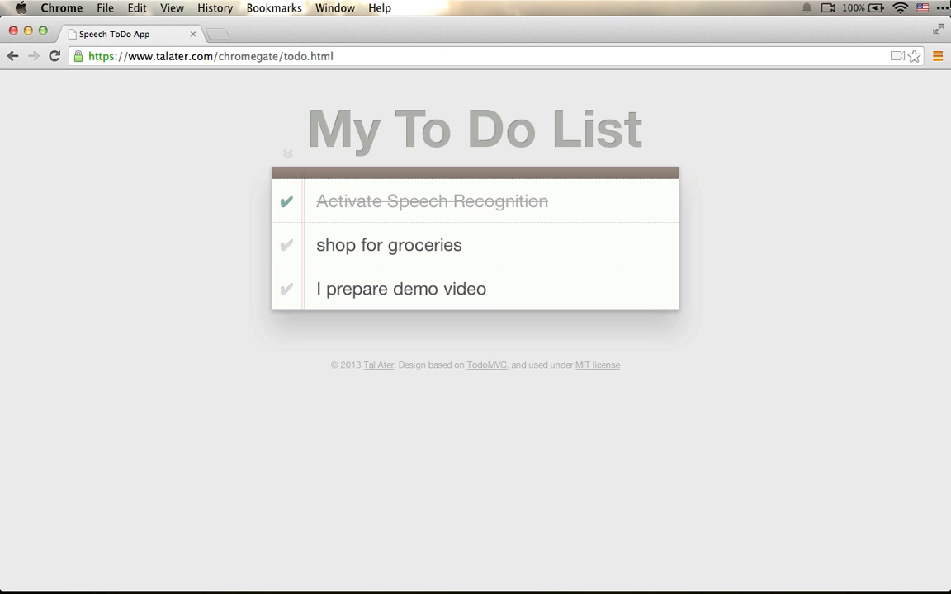
text(github.com/TalAter)
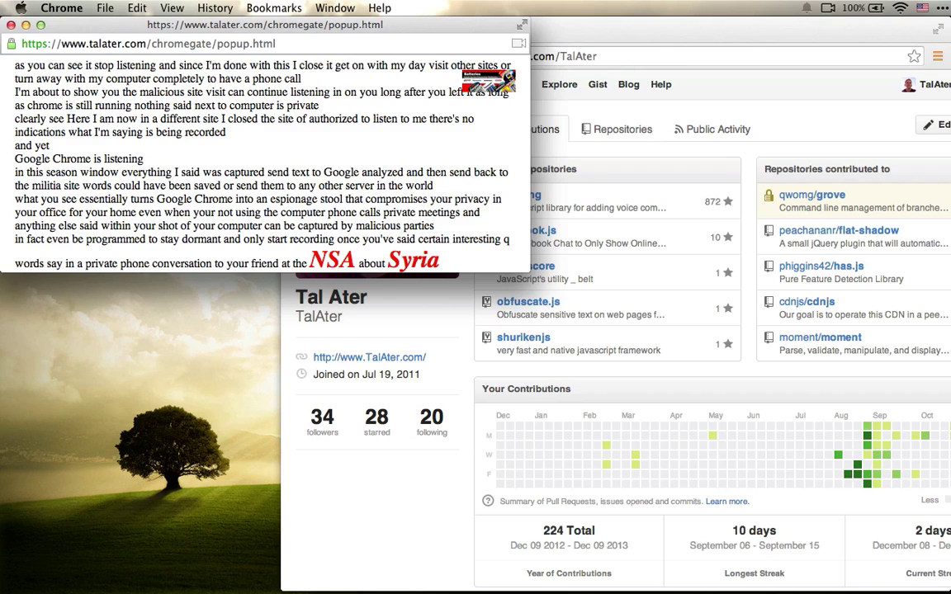
mouse_move(260, 112)
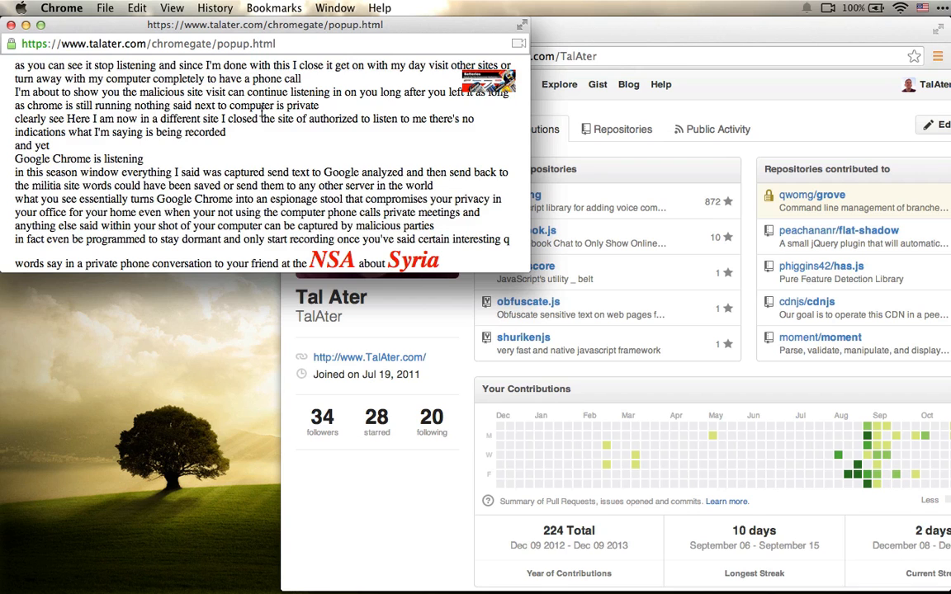